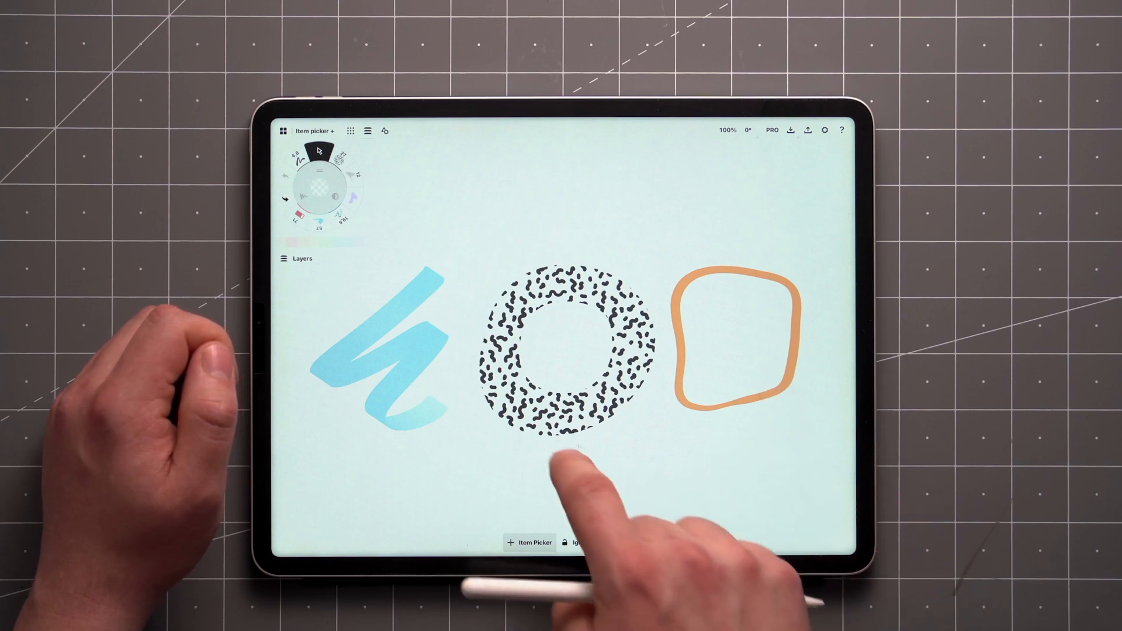
# - Pick the dotted ring with the item picker so it can be replaced by a black circle
pyautogui.click(566, 351)
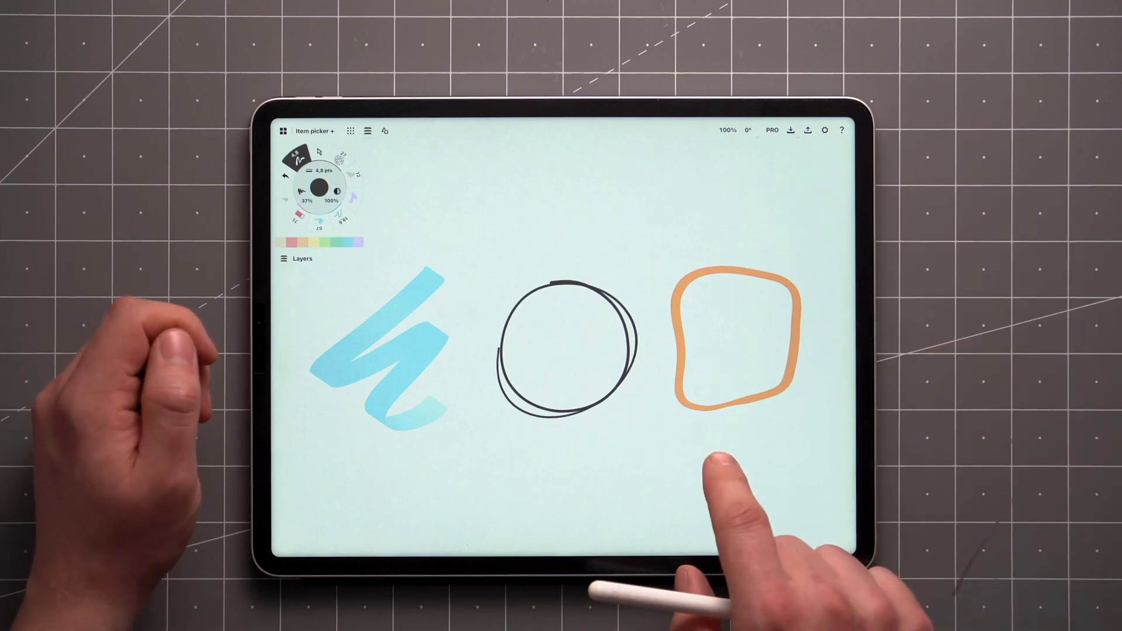
# - Pick the black circle and the orange outline to swap positions and refill the outline lavender
pyautogui.click(720, 457)
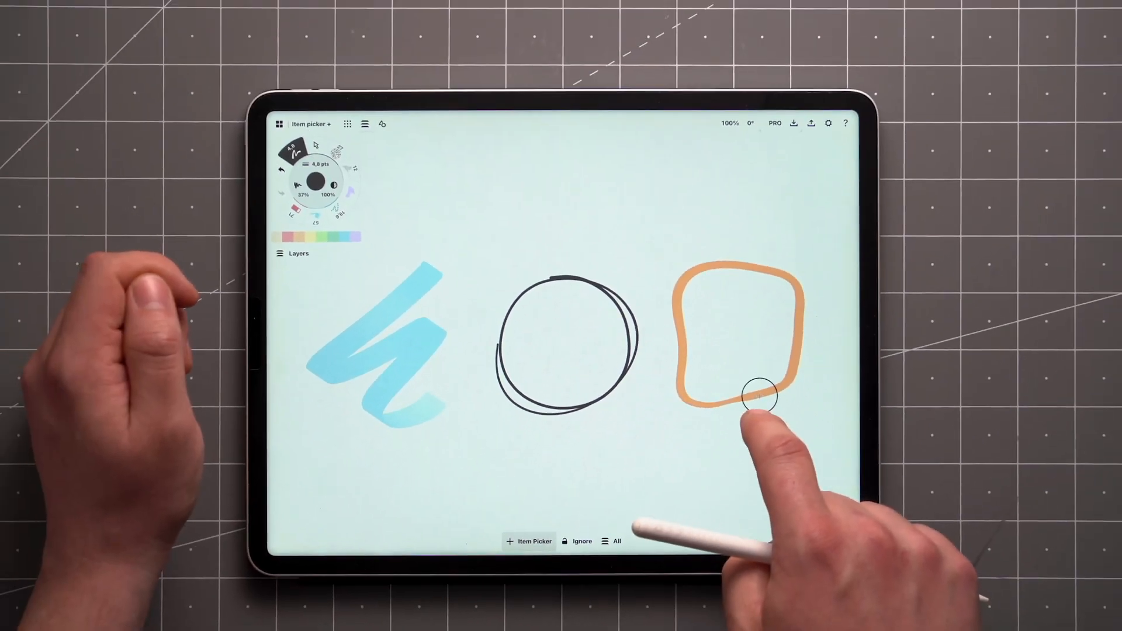
pyautogui.click(741, 398)
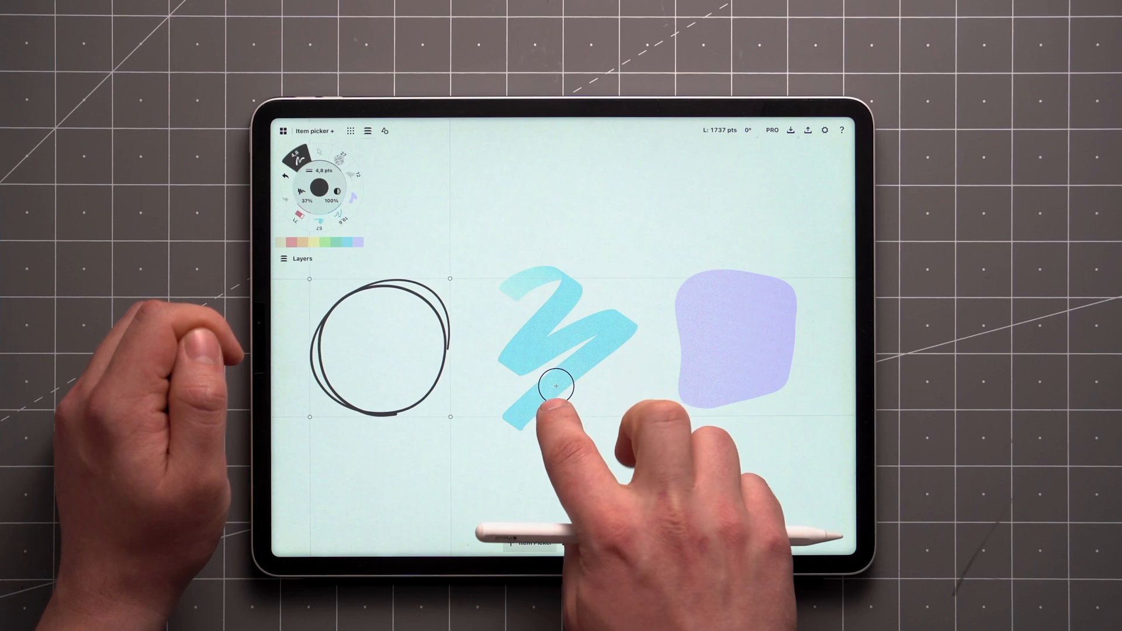
# - Multi-select the black circle and the other doodles before switching to the sushi drawing
pyautogui.click(554, 387)
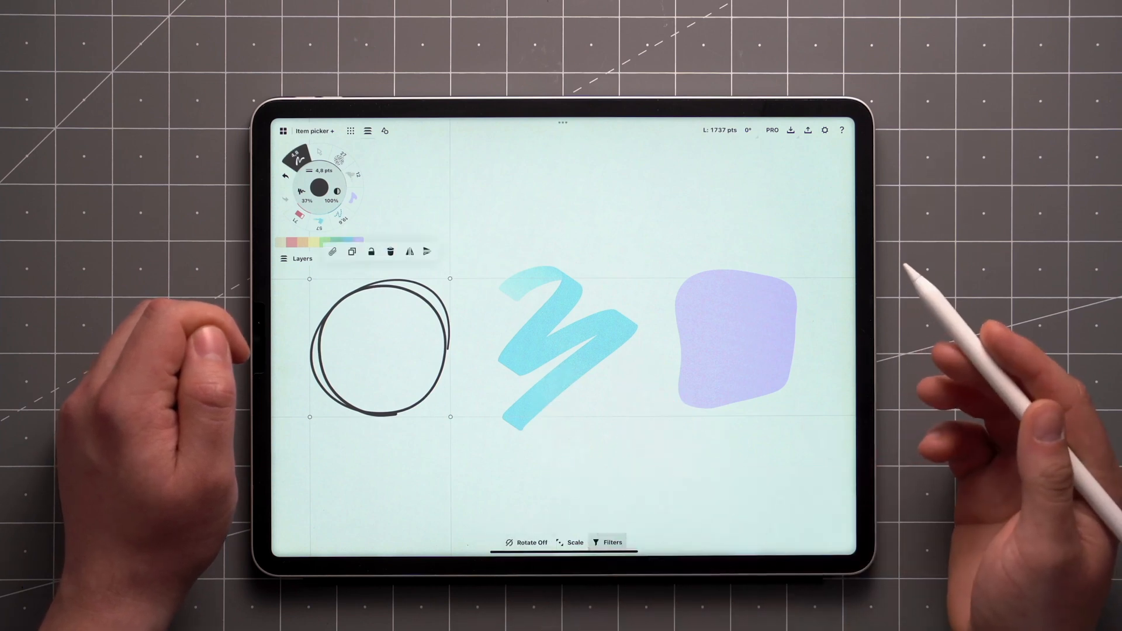
pyautogui.moveTo(822, 365)
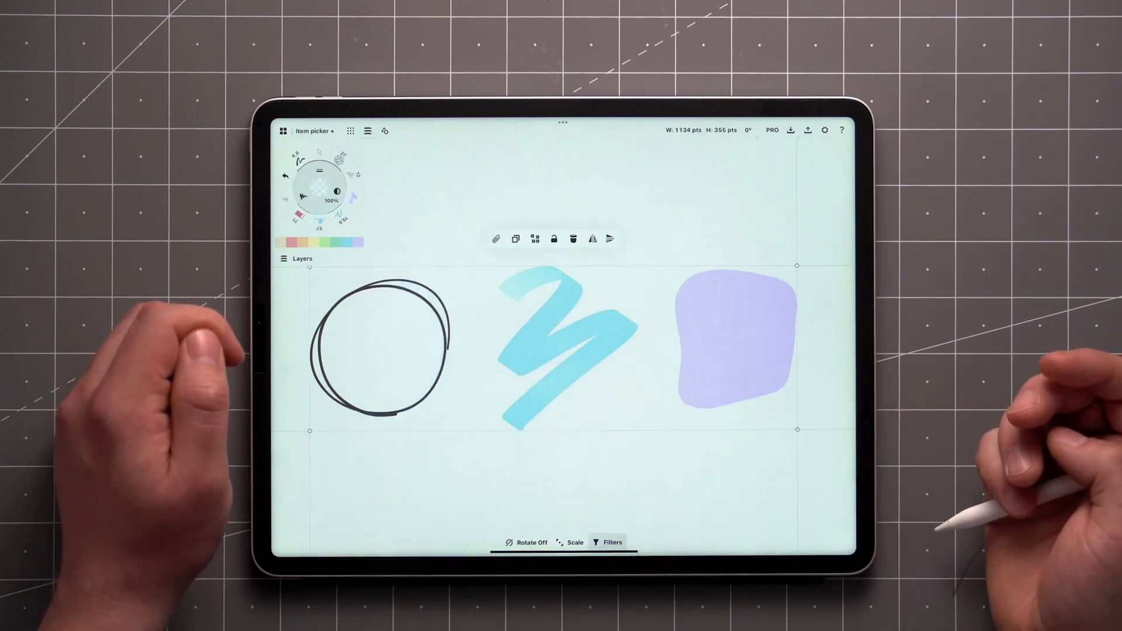
pyautogui.click(730, 366)
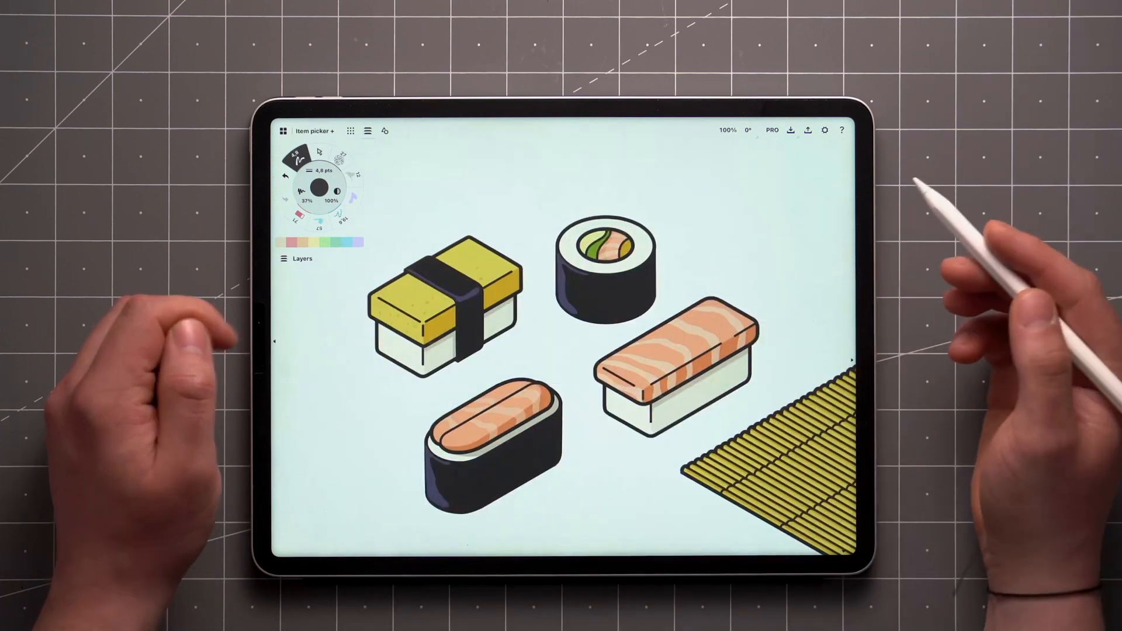
# - Show the layer list, pick a salmon topping, and make the Protein color layer current
pyautogui.click(296, 258)
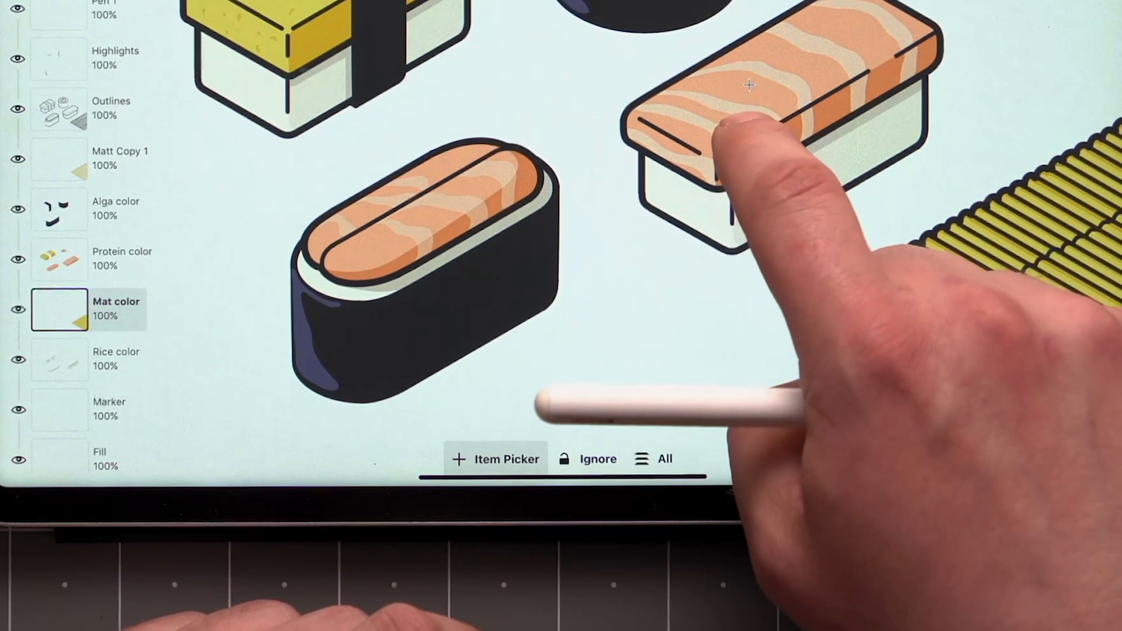
pyautogui.click(598, 458)
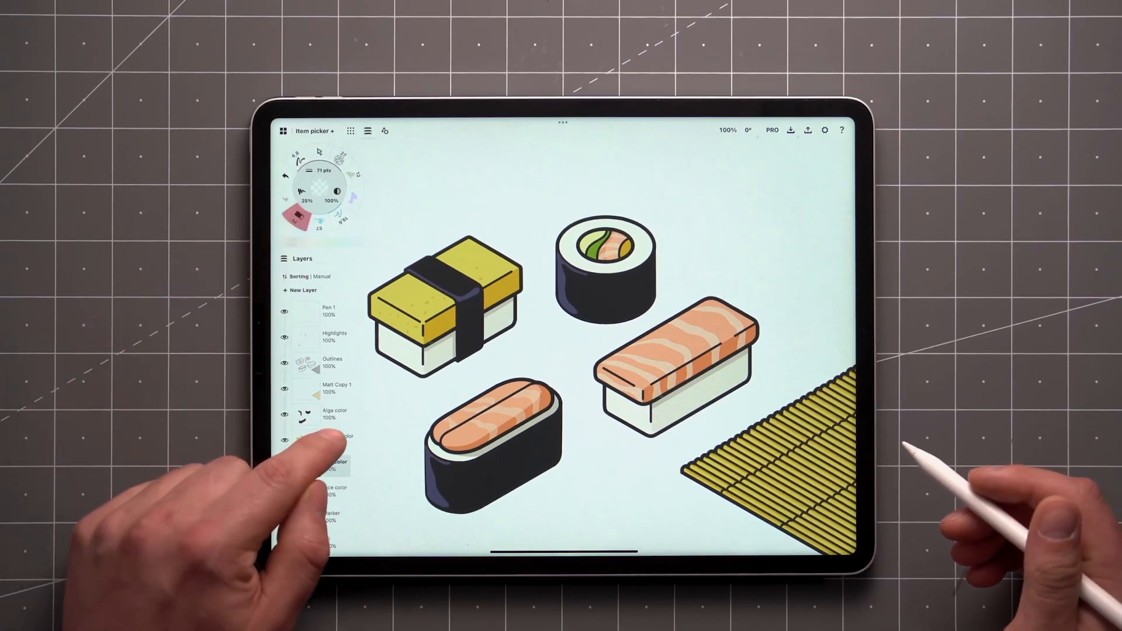
pyautogui.click(321, 440)
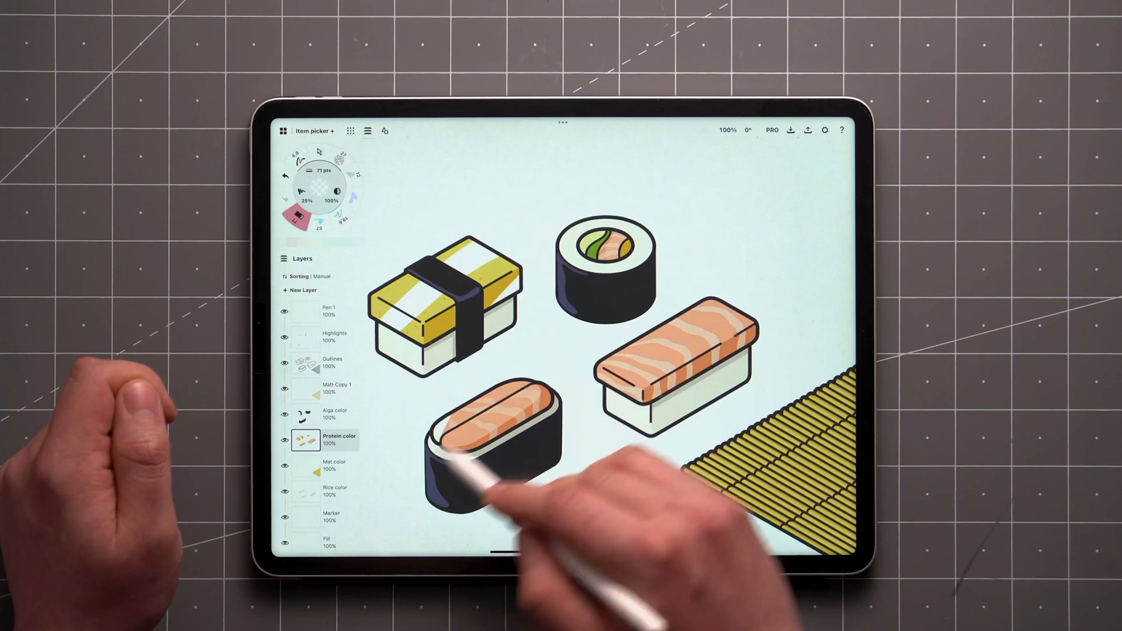